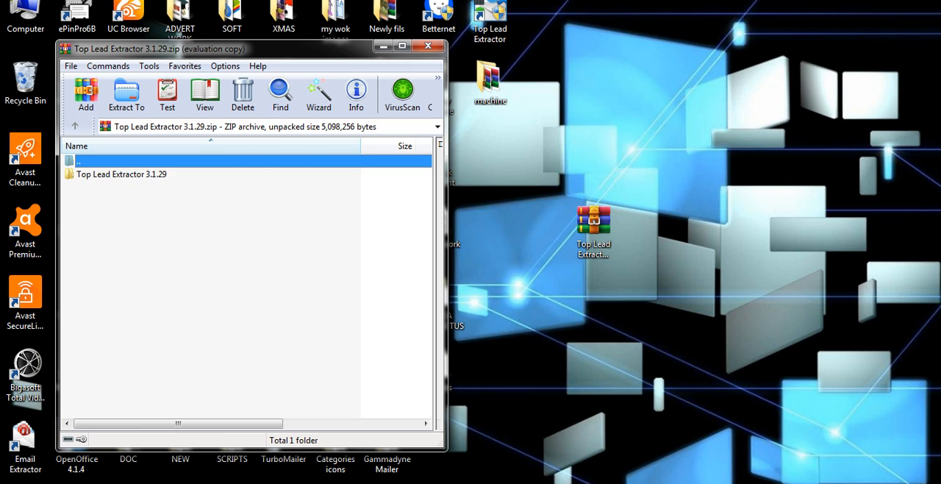
Open the Top Lead Extractor 3.1.29 folder to reveal the Patch folder and installer exe.
double_click(120, 174)
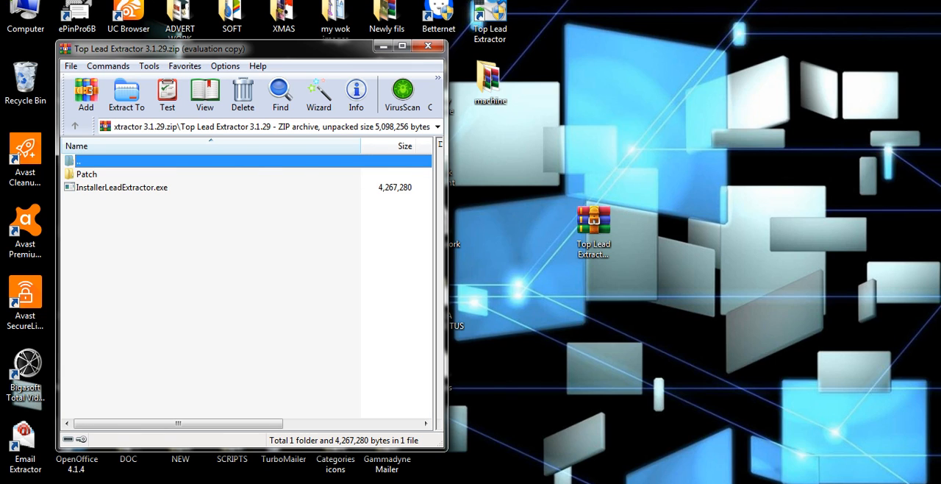